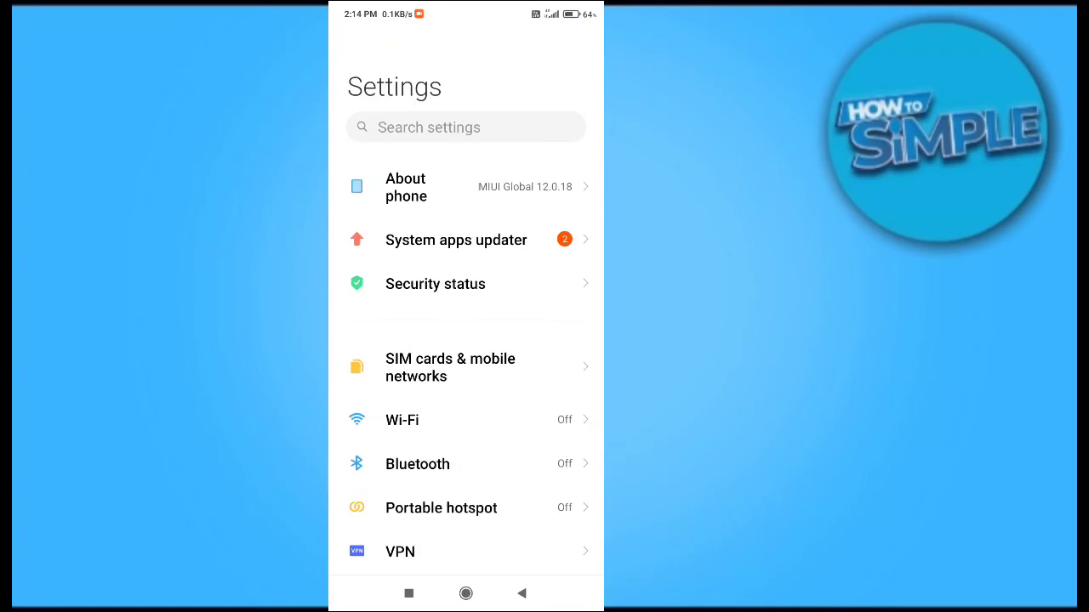
Step: Scroll Settings to Google and open Manage your Google Account
scroll(down, 3)
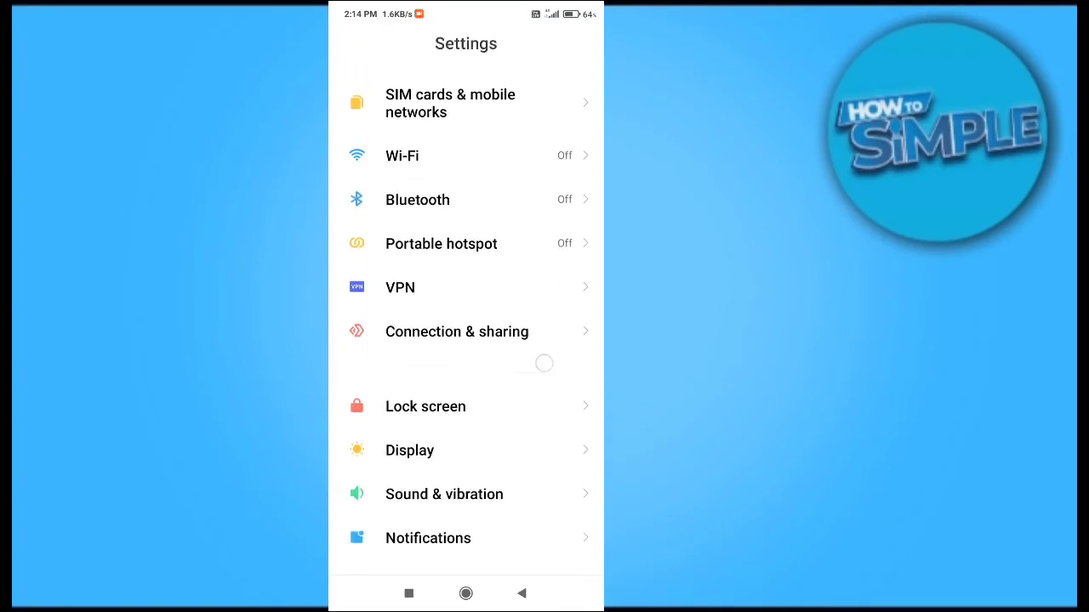
scroll(down, 3)
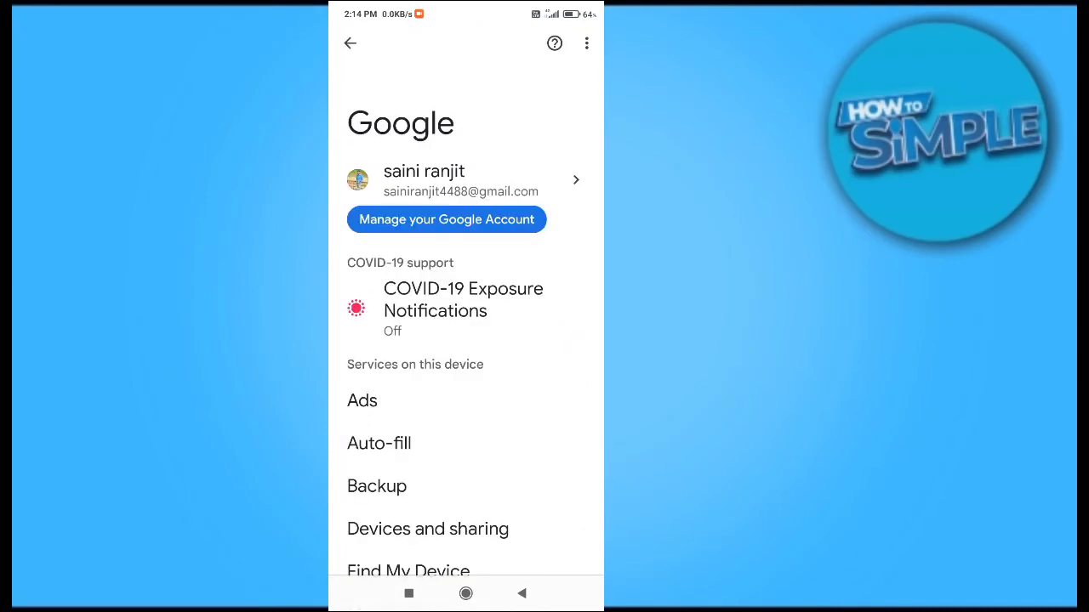
click(446, 219)
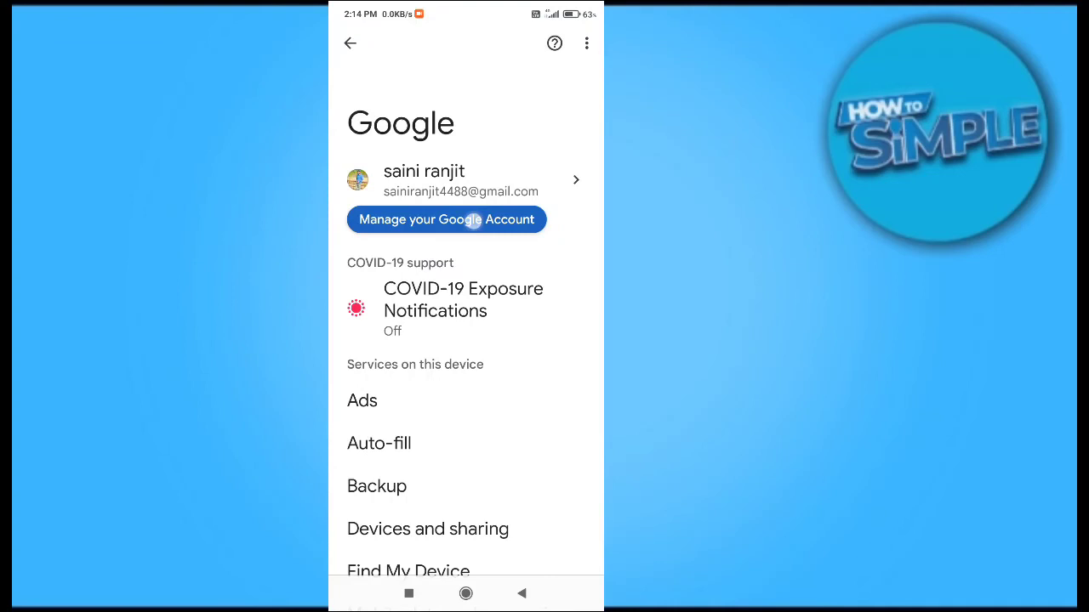
click(446, 220)
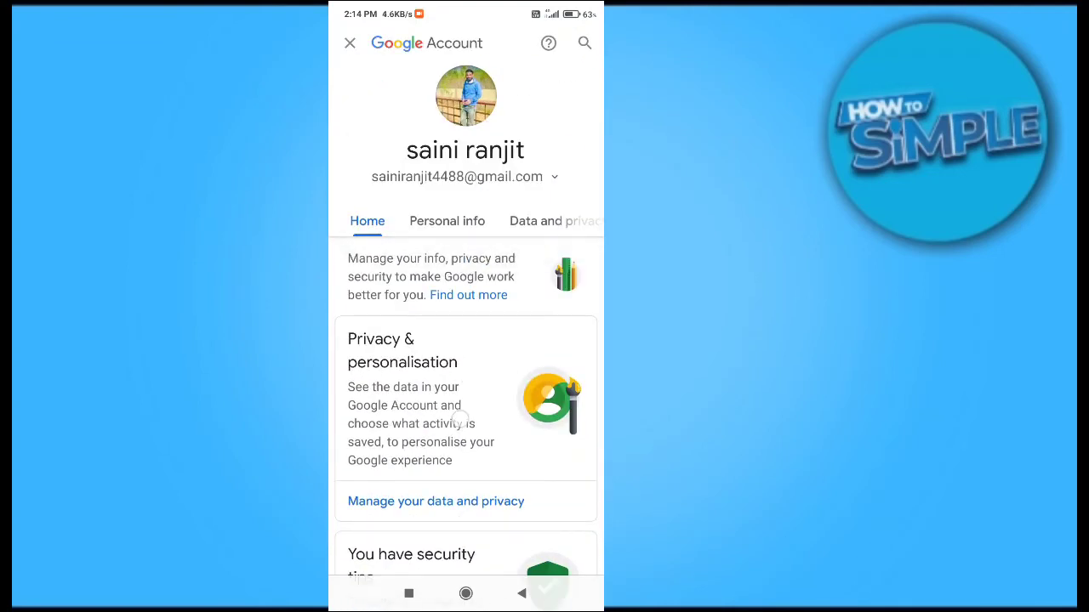
Step: Go to the Security section and open the sign-in Password entry
click(447, 220)
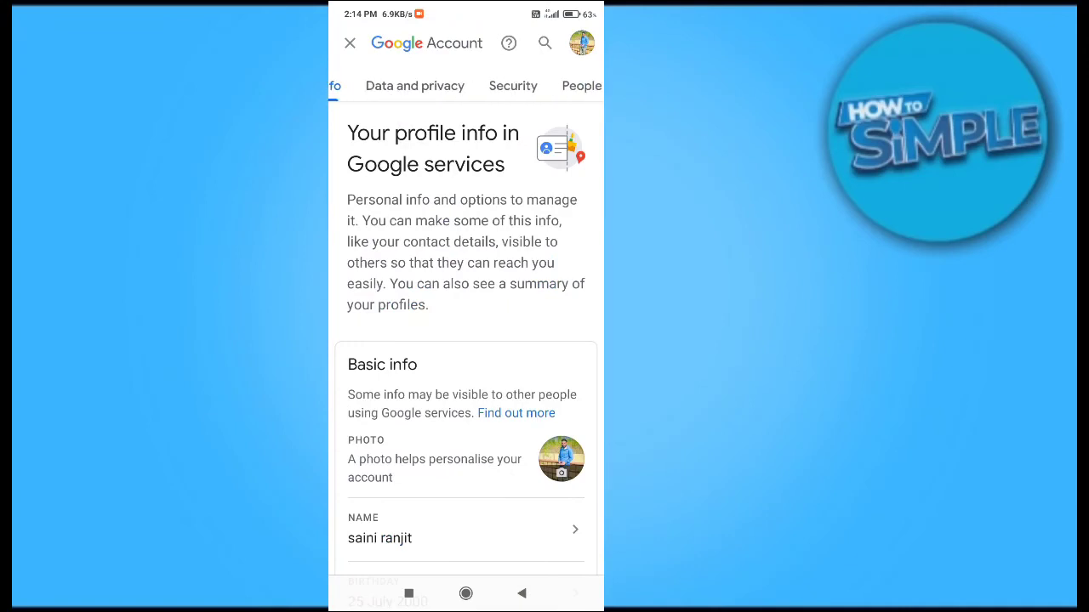
click(513, 85)
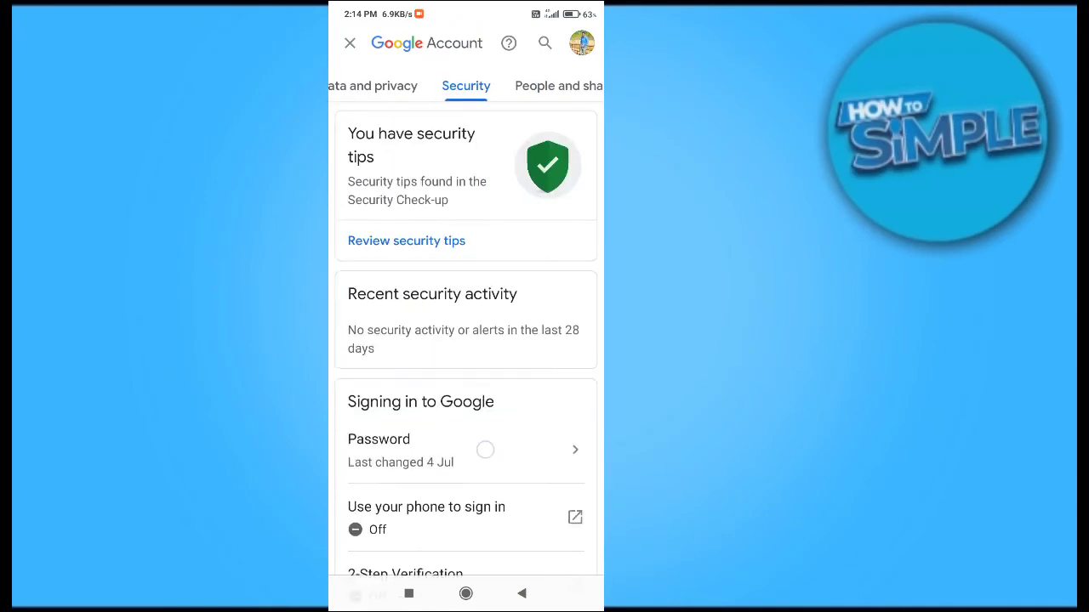
scroll(down, 3)
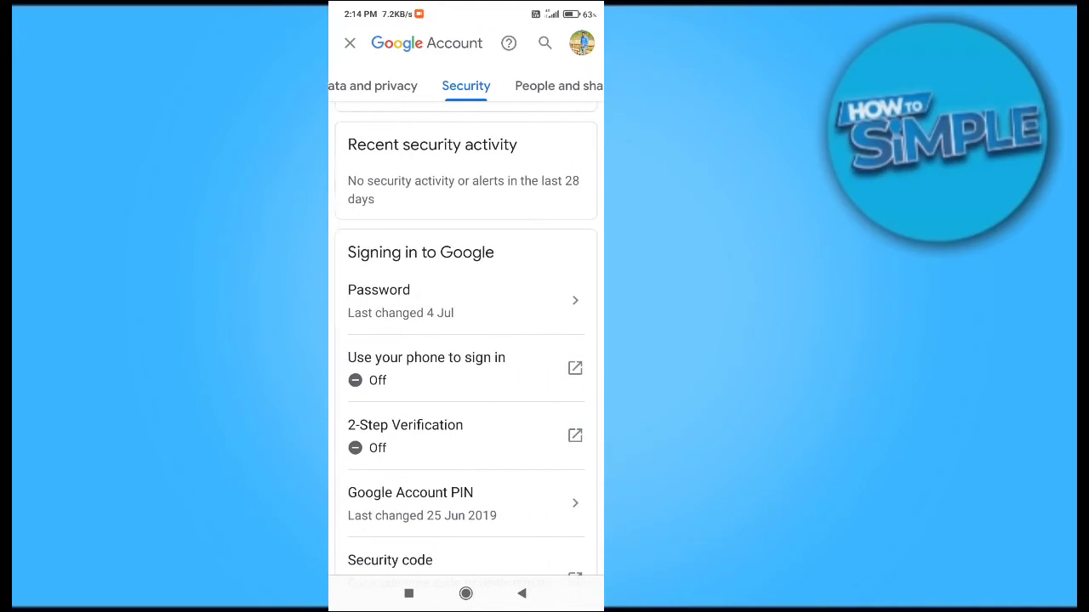
click(379, 300)
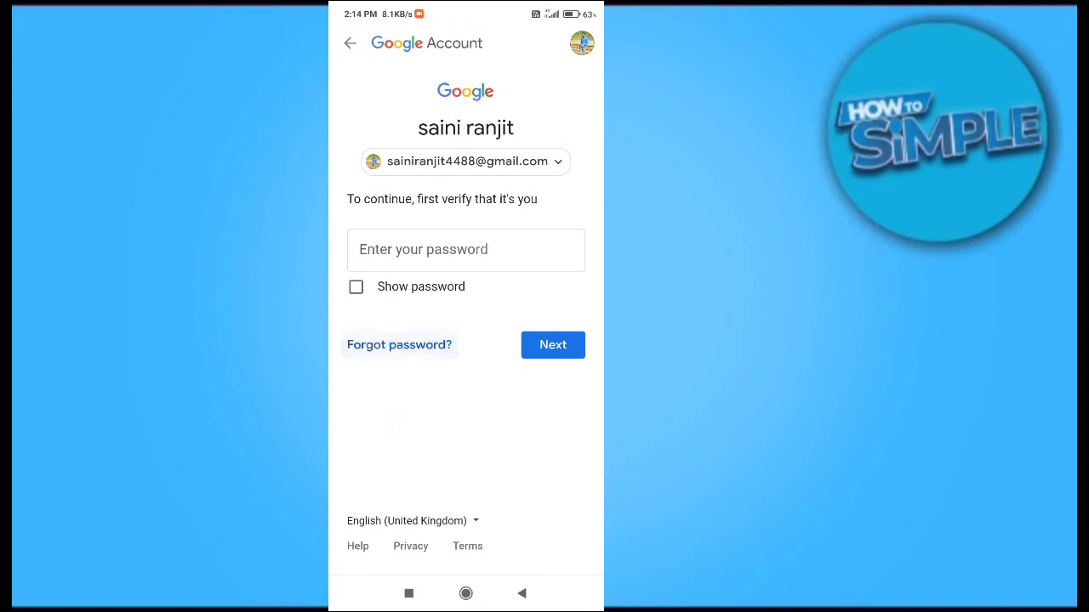
Step: Enter the account password in the verification field and tap Next
click(465, 250)
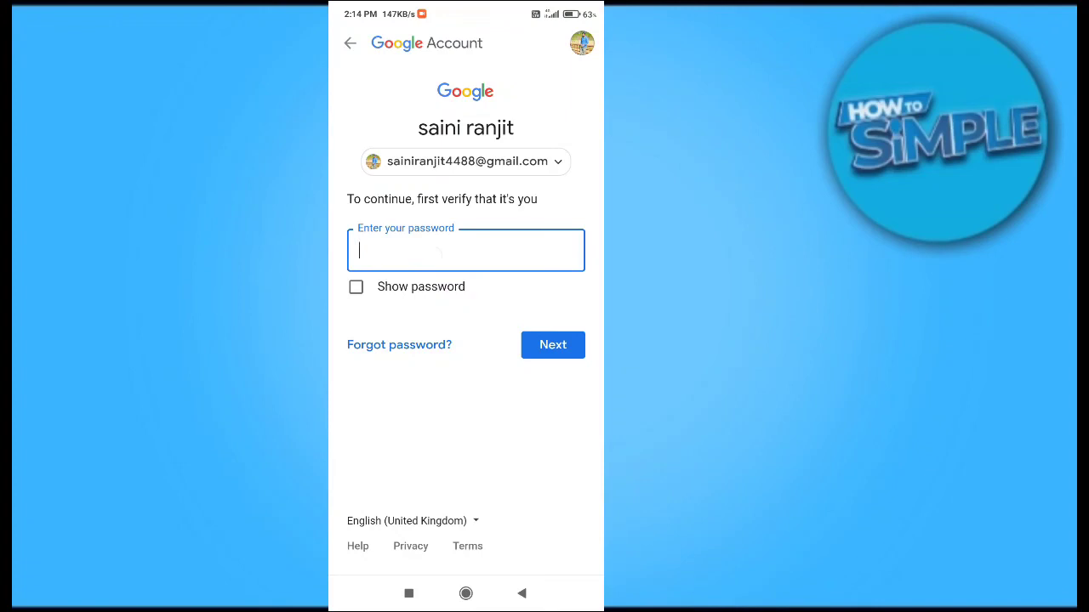
click(465, 250)
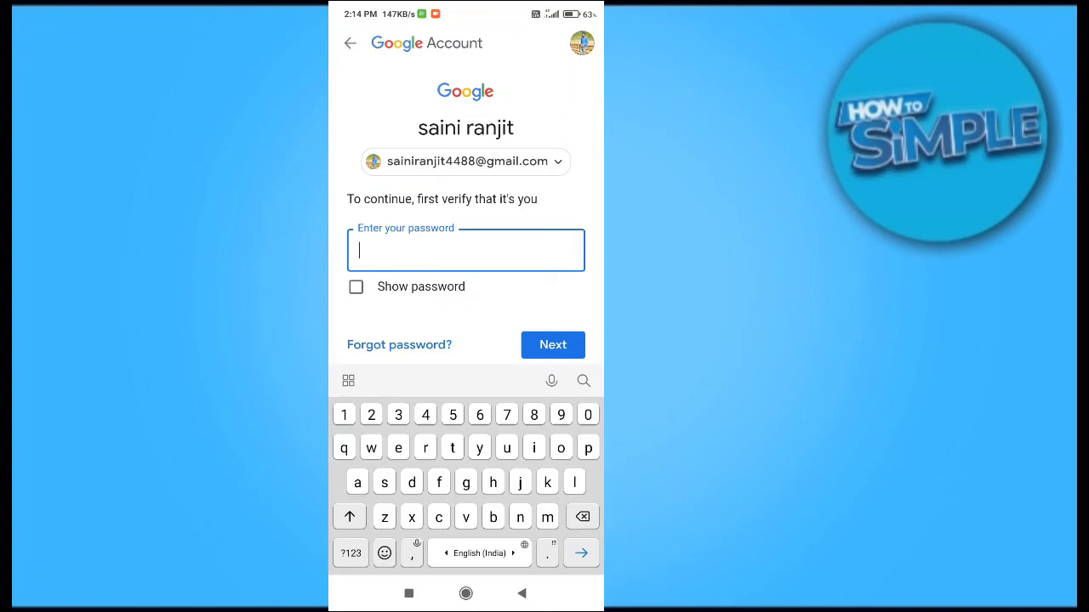
text(8)
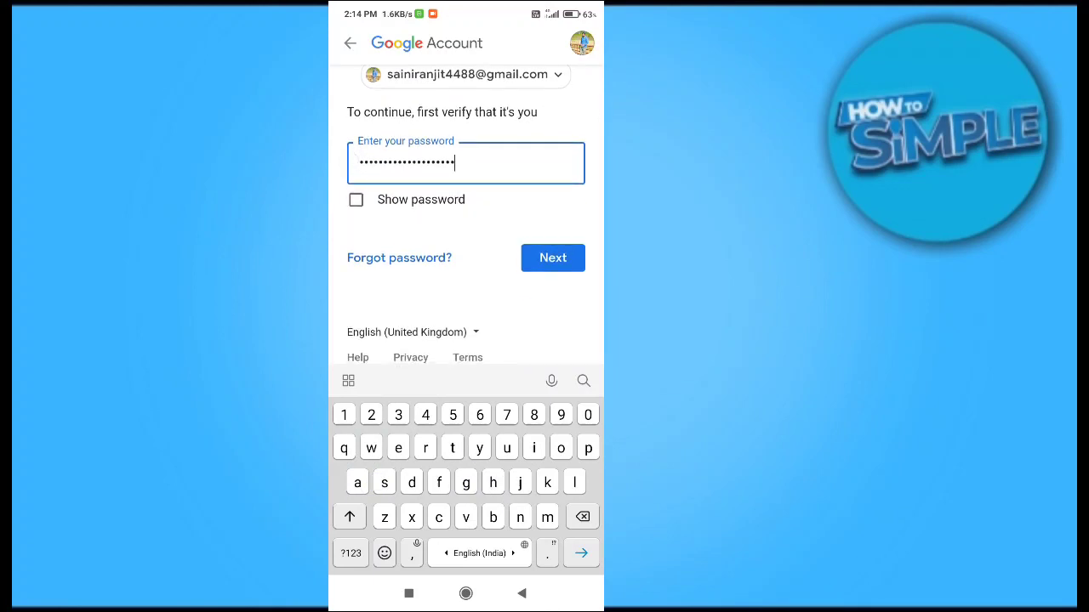
click(553, 257)
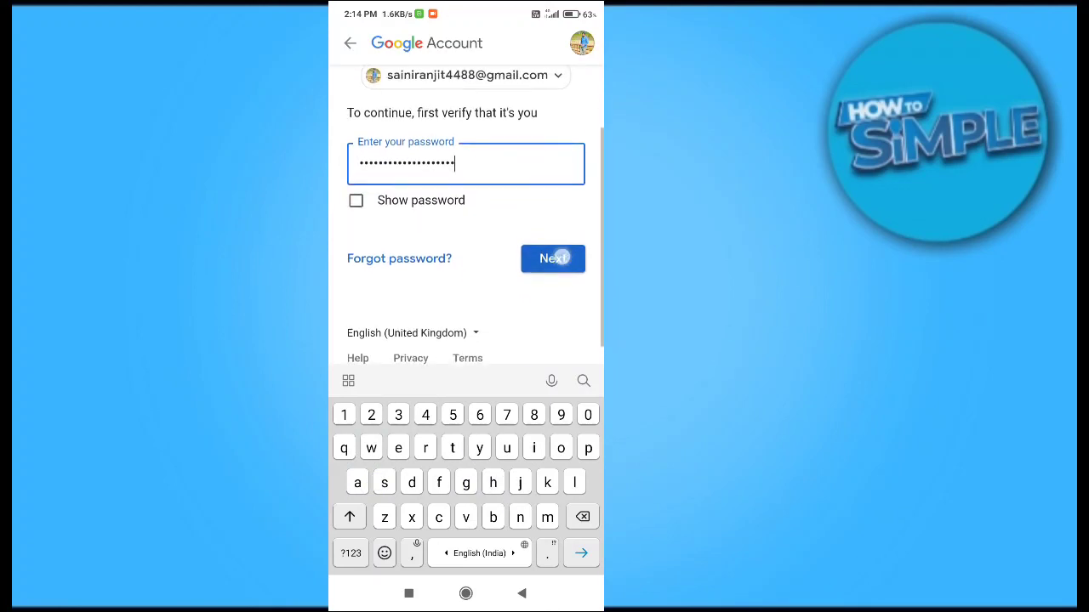
click(553, 259)
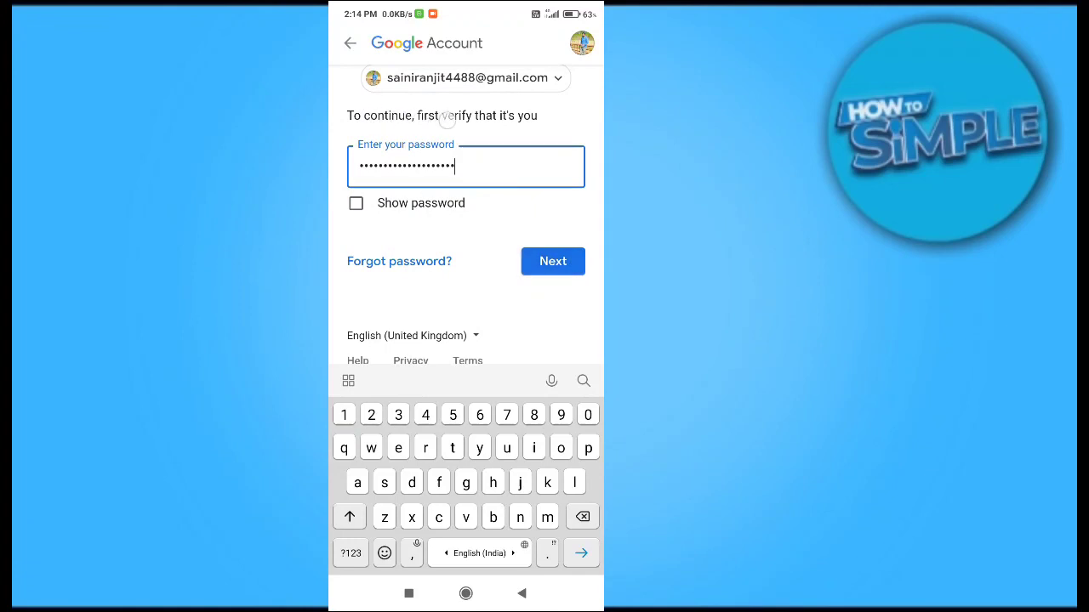